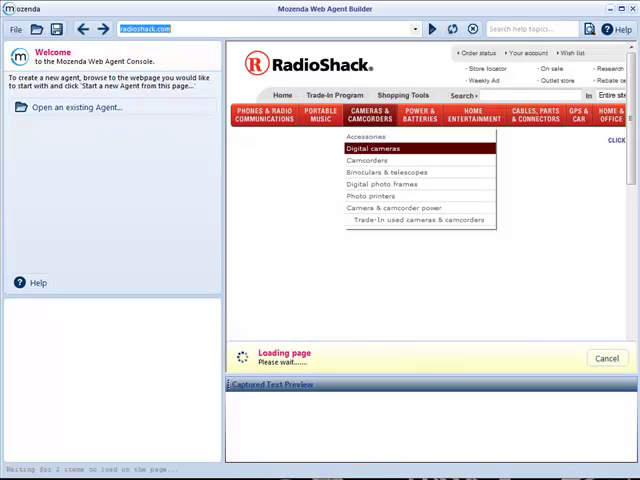
- Navigate to the RadioShack Digital Cameras listing to start a list of items
click(372, 148)
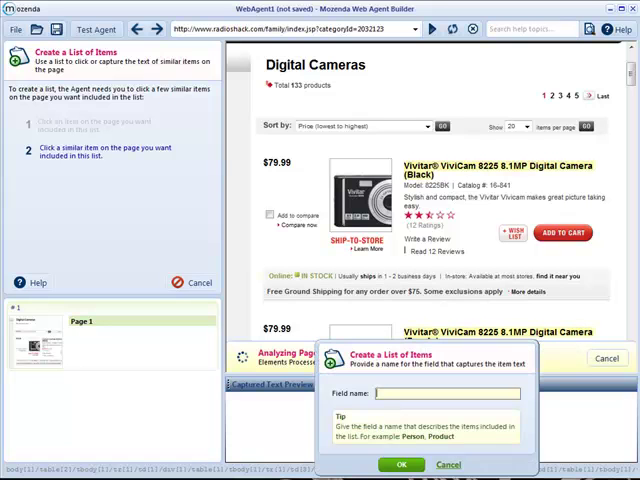
- Name the list field Product Name and save the captured product name text
text(Product Name)
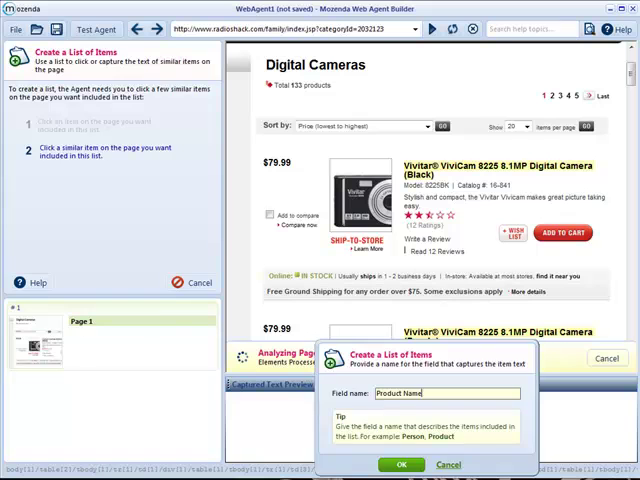
click(402, 464)
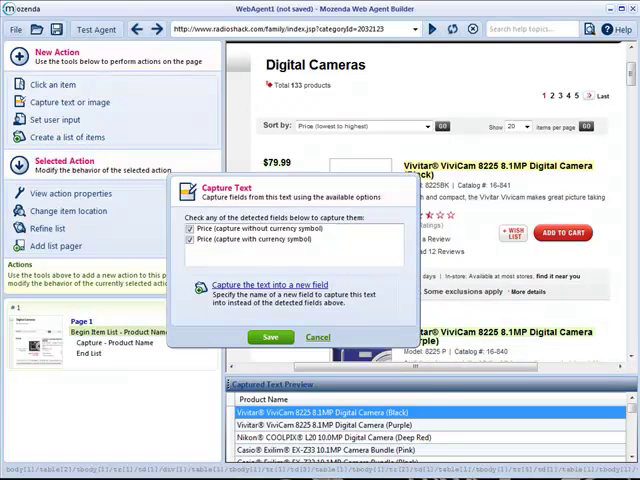
click(270, 336)
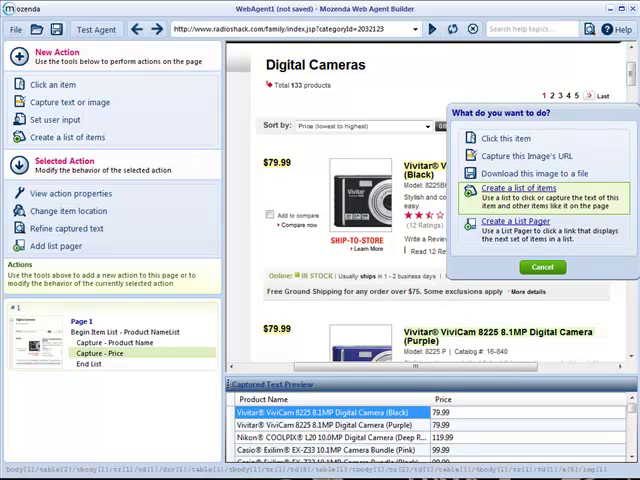
- Create a page list from the Next link so the agent pages through results
click(512, 220)
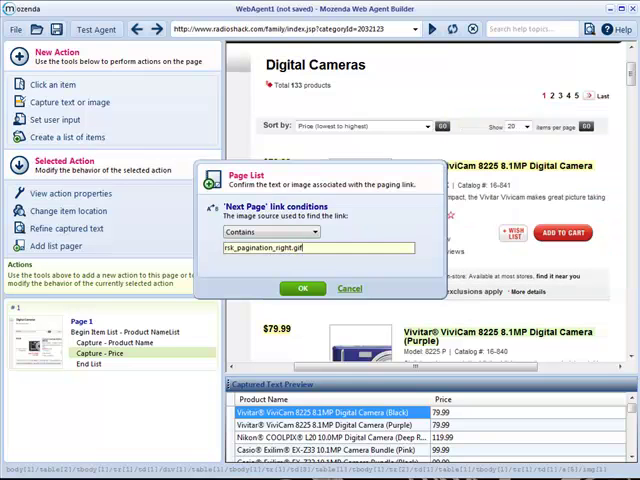
click(304, 288)
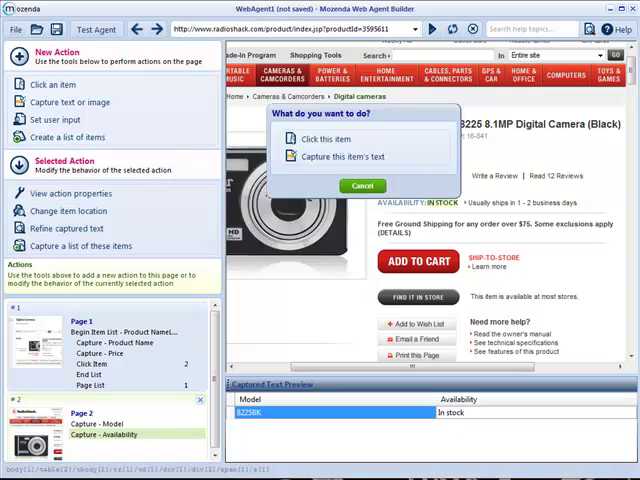
- Capture the chosen detail-page element's text as a new field
click(328, 156)
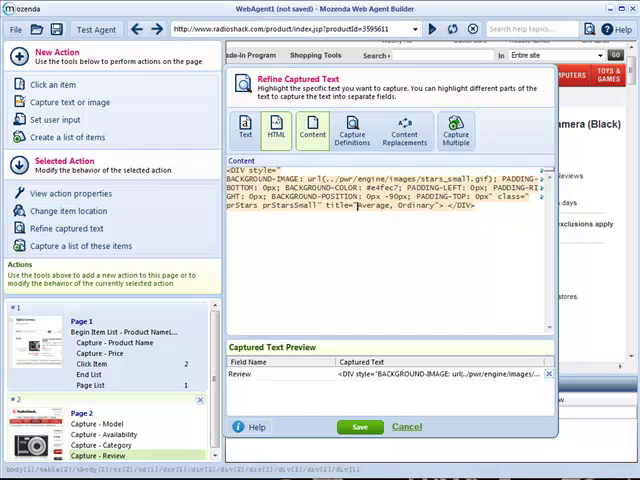
- Refine the Review capture to just the rating words, e.g. "Average, Ordinary", and save
drag(356, 208, 424, 208)
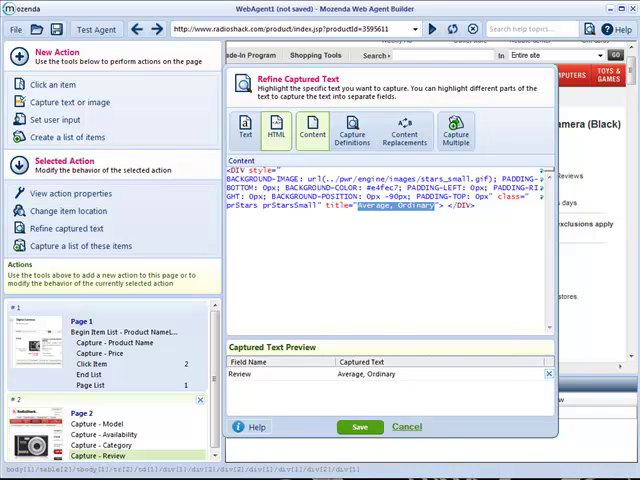
click(360, 428)
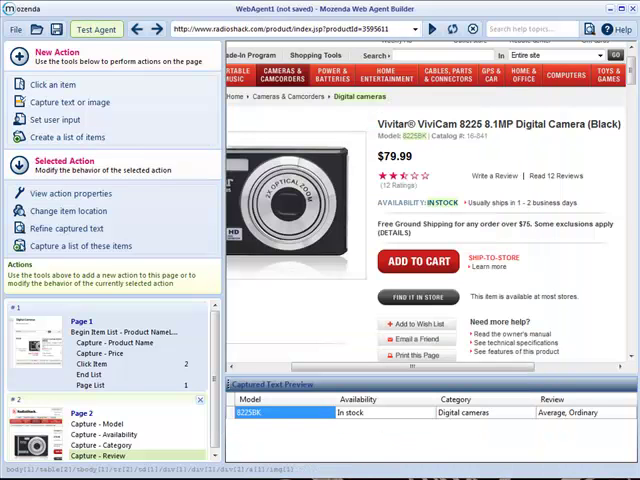
- Run a test of the agent from the beginning to gather camera rows
click(96, 28)
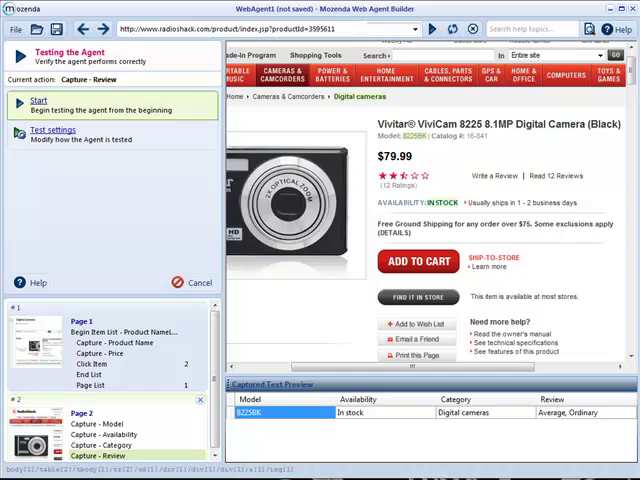
click(36, 100)
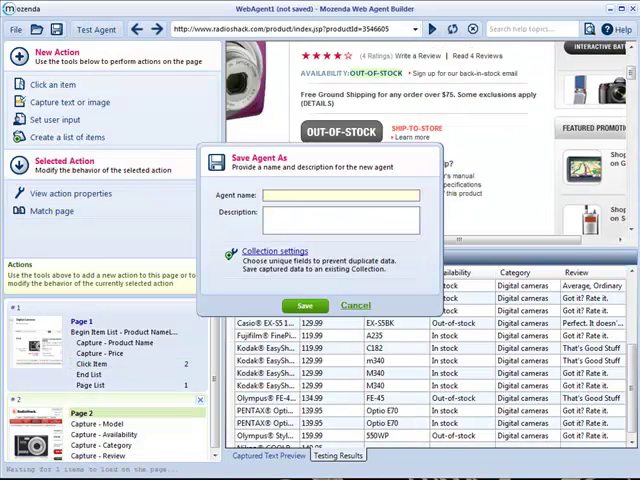
- Save the agent as "RadioShack - Digital Cameras"
text(RadioShack)
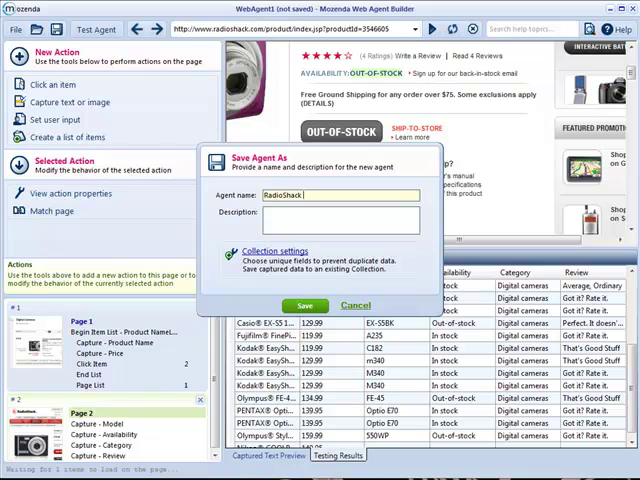
text(- Digital Cameras)
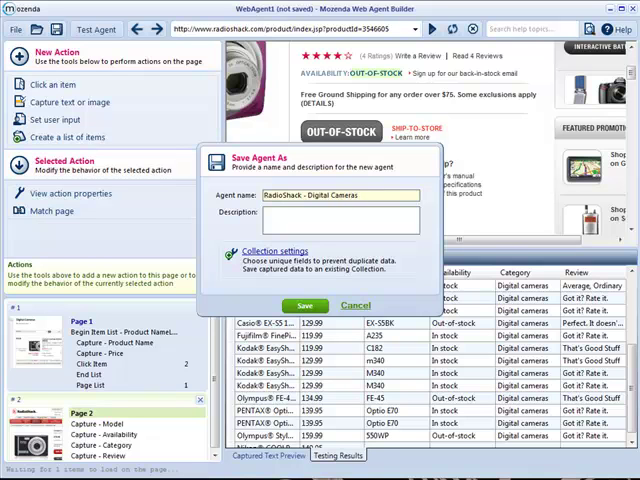
click(304, 306)
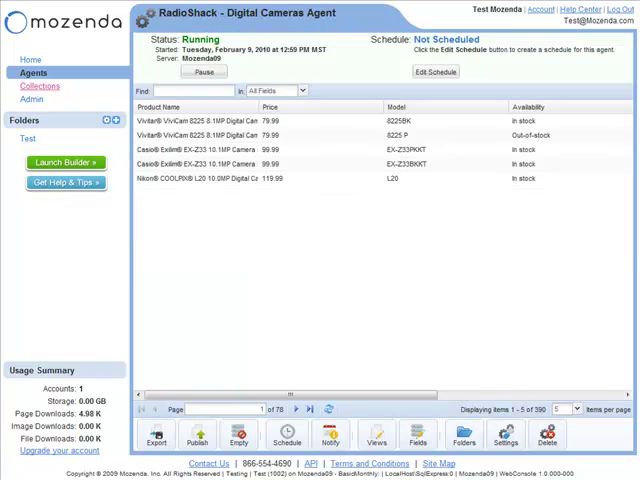
click(42, 84)
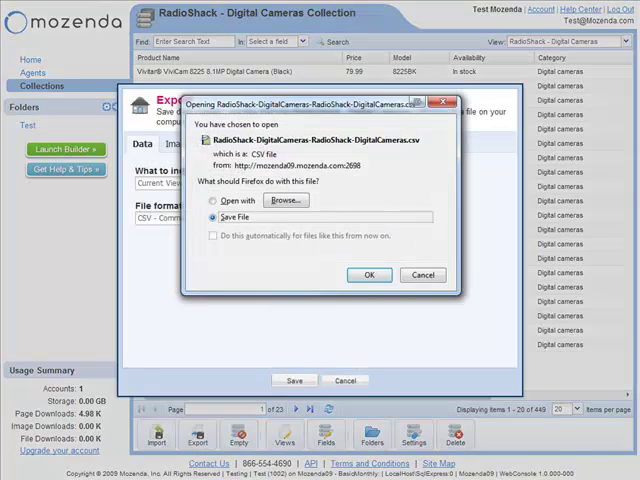
click(368, 276)
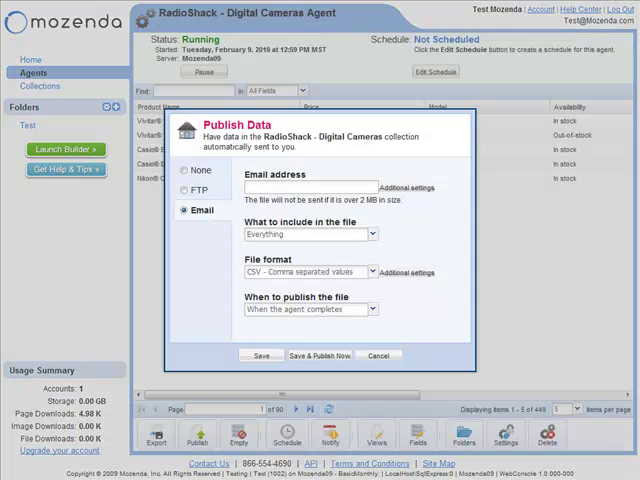
text(someemail@somedomain)
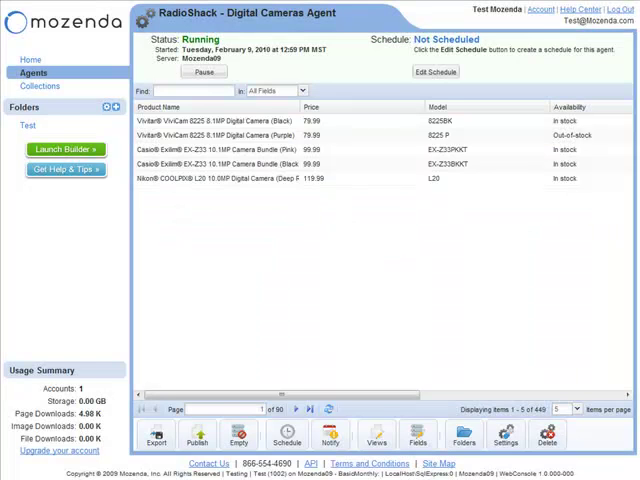
- View the account's Billing History with its preliminary invoice
click(464, 436)
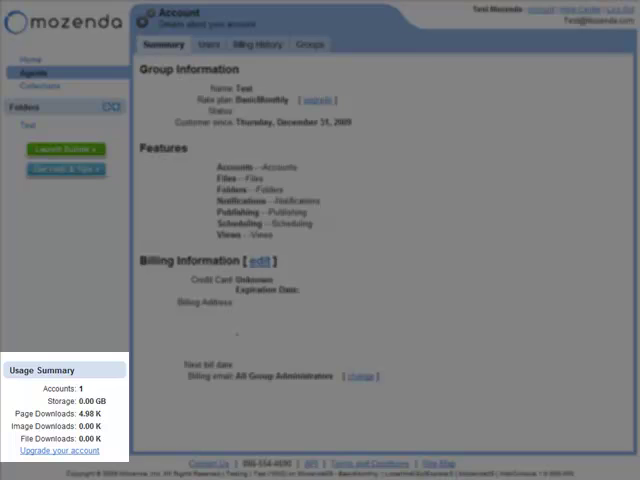
click(256, 44)
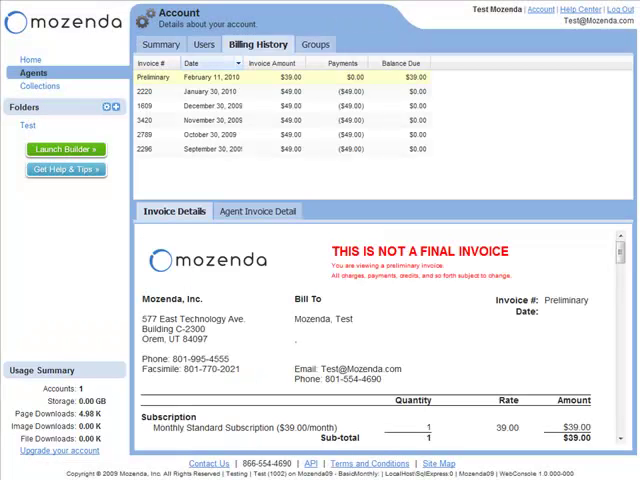